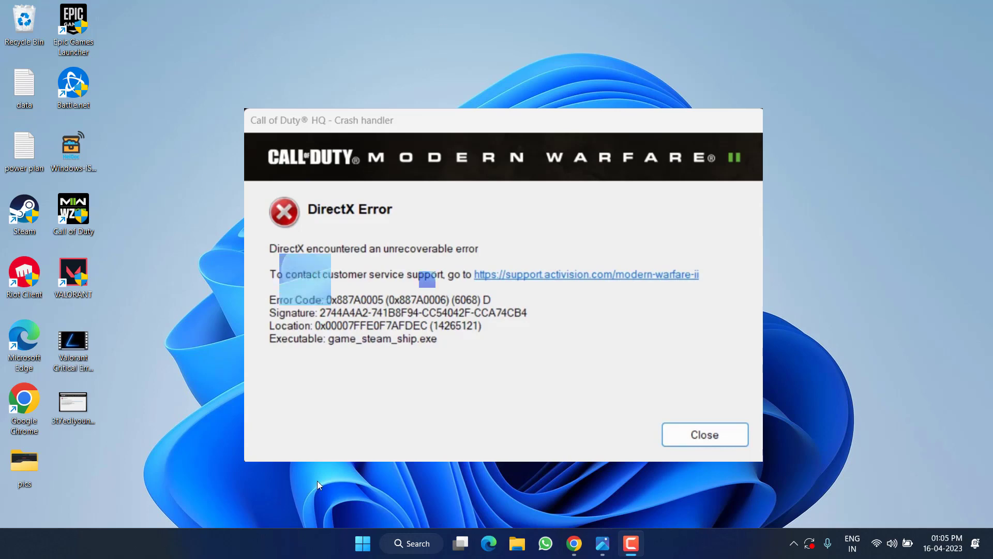
Dismiss the Call of Duty DirectX Error crash report and return to the desktop.
{"action": "left_click", "coordinate": [704, 434]}
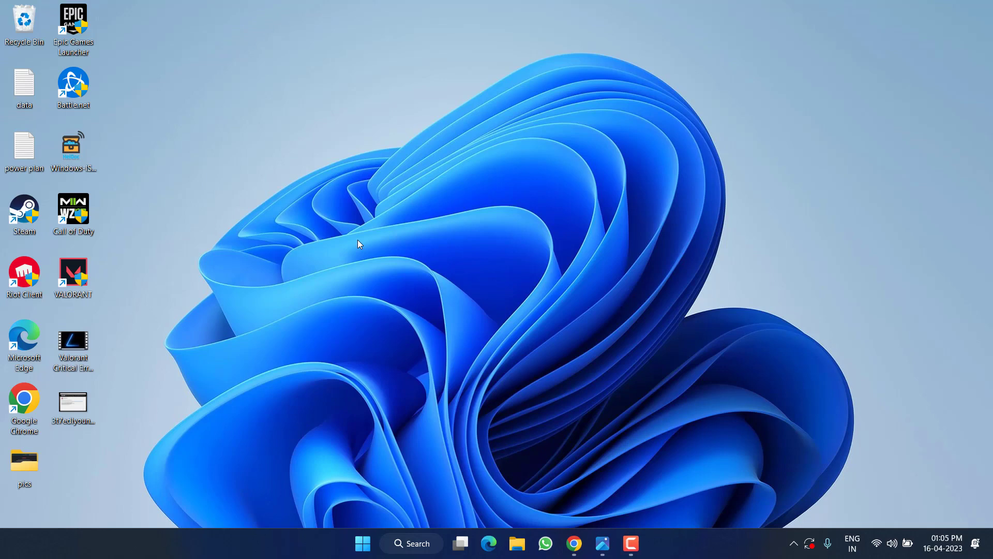
{"action": "right_click", "coordinate": [362, 544]}
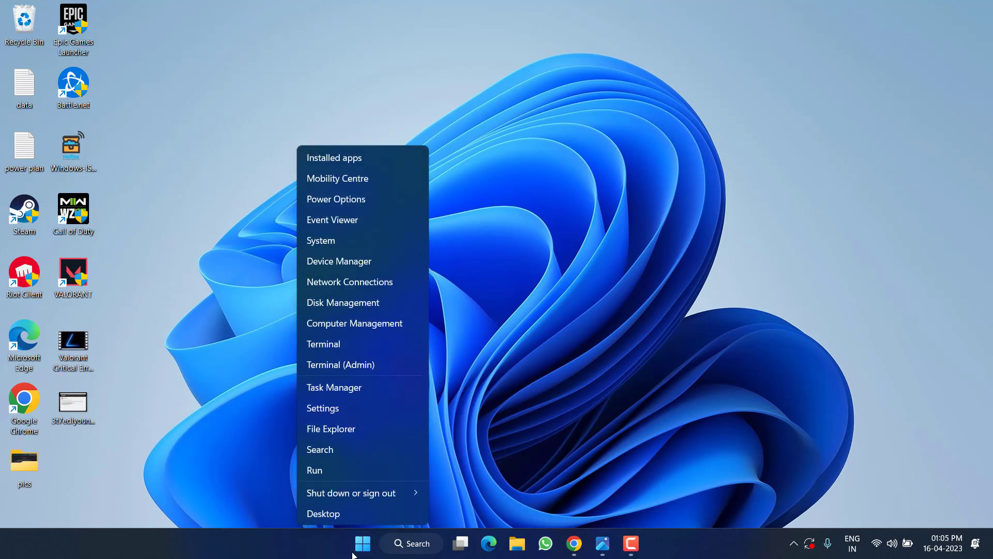
{"action": "left_click", "coordinate": [412, 247]}
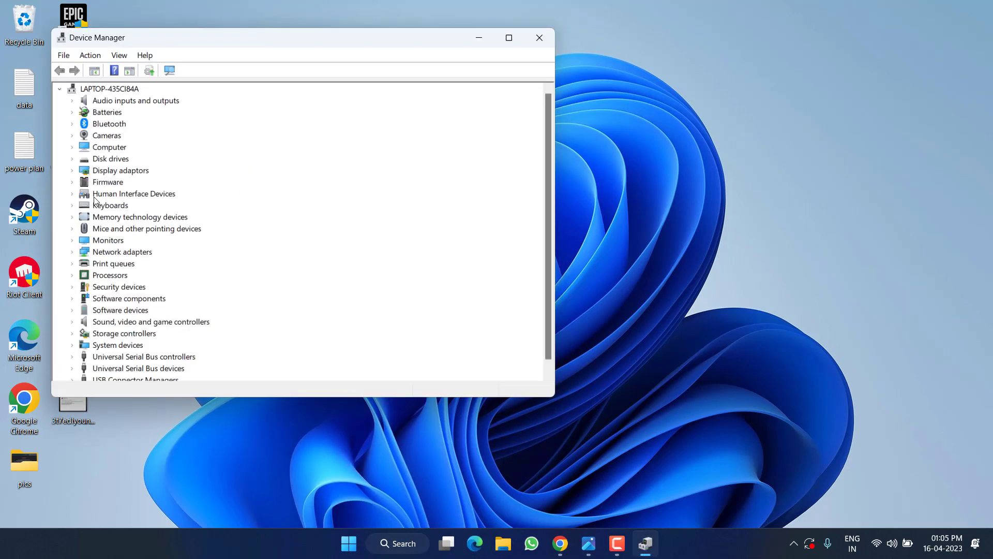
{"action": "left_click", "coordinate": [71, 170]}
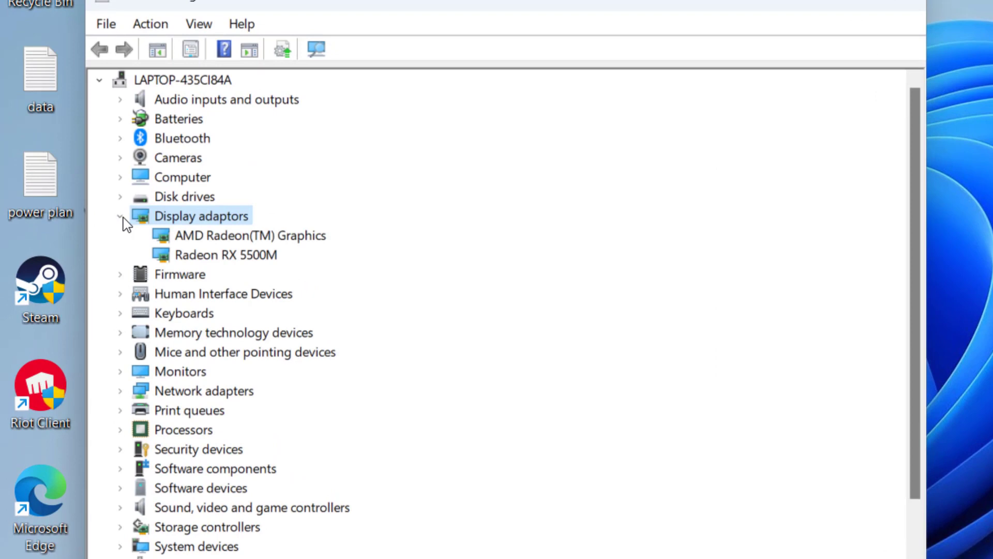
{"action": "right_click", "coordinate": [225, 254]}
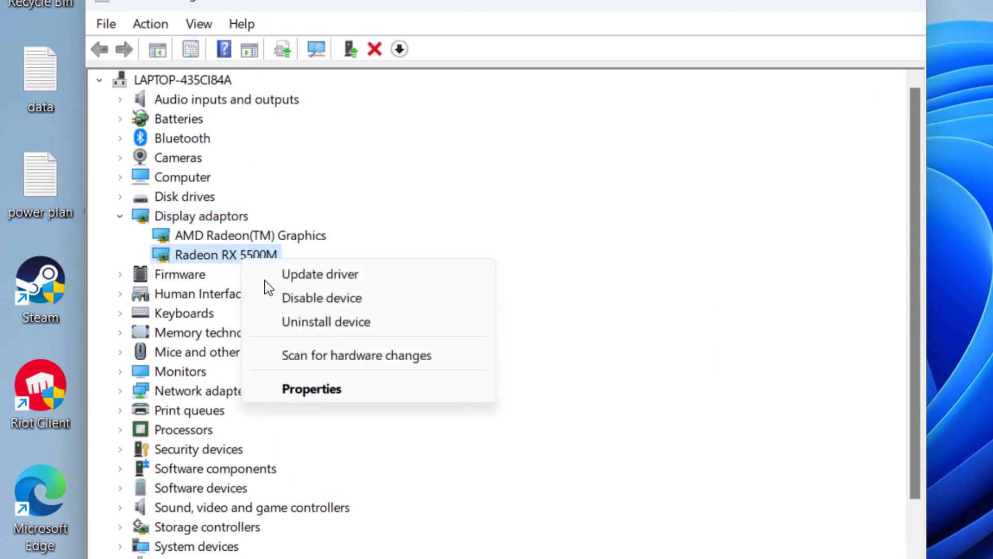
{"action": "left_click", "coordinate": [312, 388]}
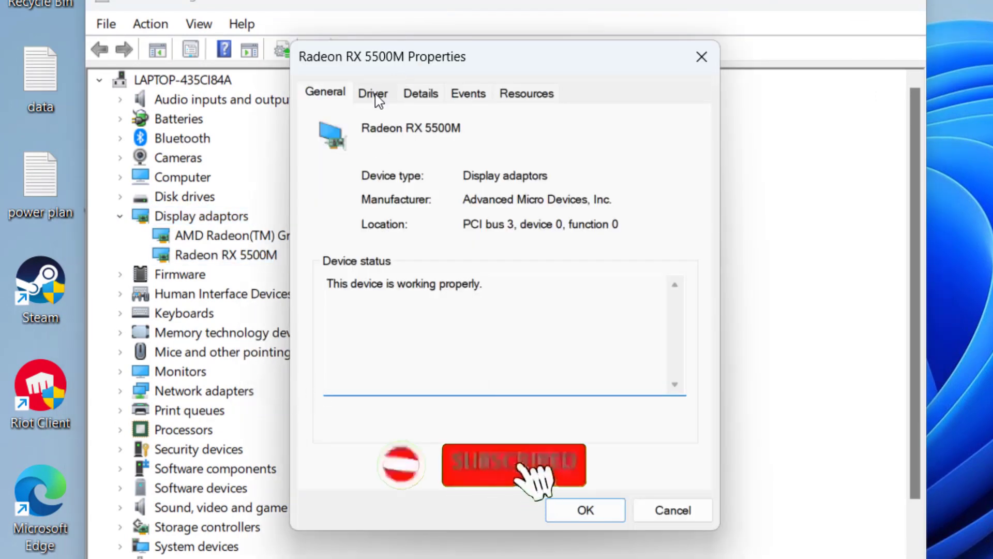
{"action": "left_click", "coordinate": [373, 93]}
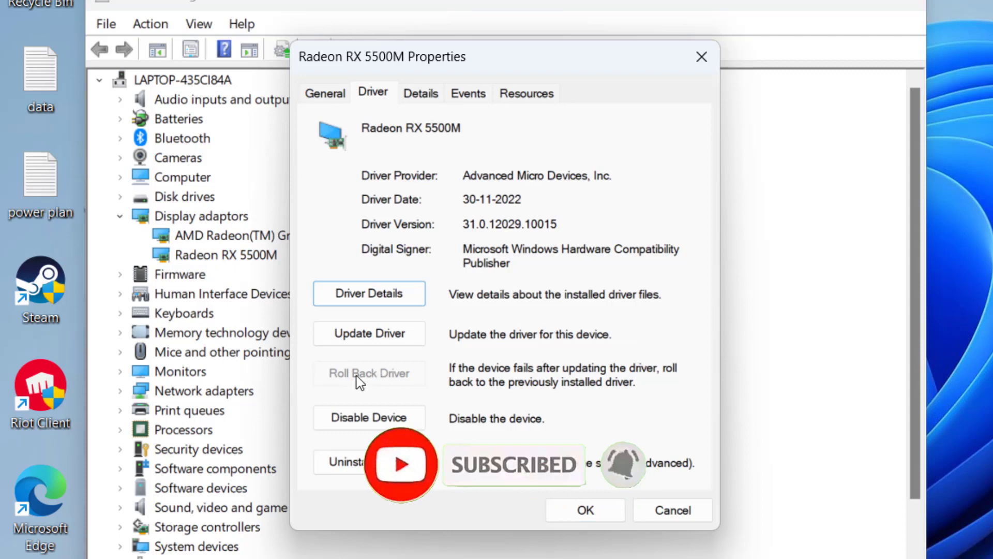
{"action": "mouse_move", "coordinate": [405, 379]}
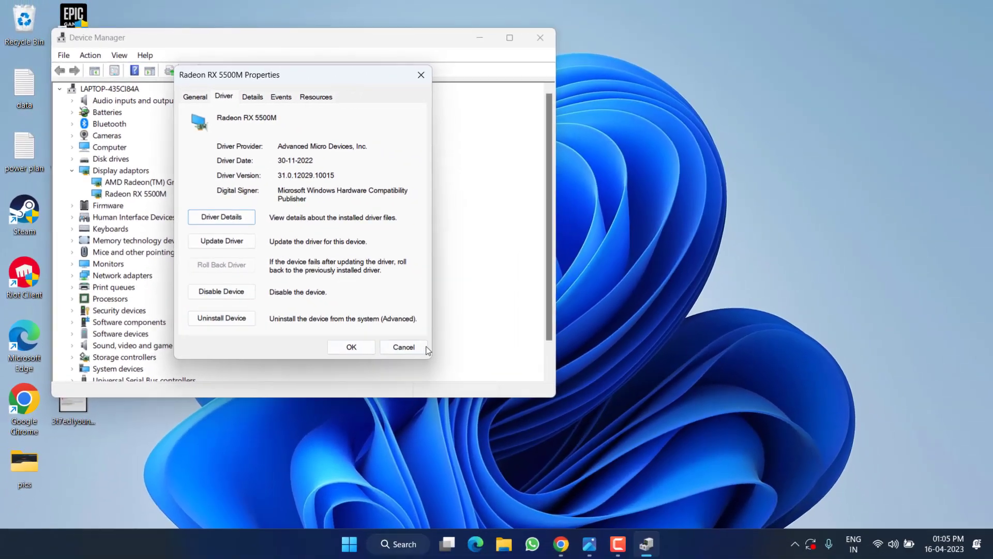
{"action": "left_click", "coordinate": [404, 347]}
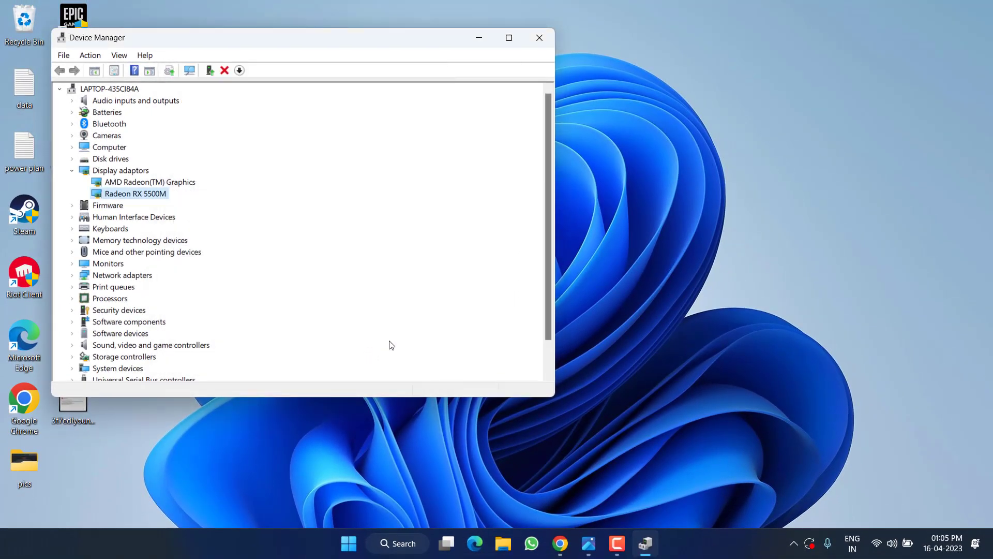
{"action": "left_click", "coordinate": [539, 37]}
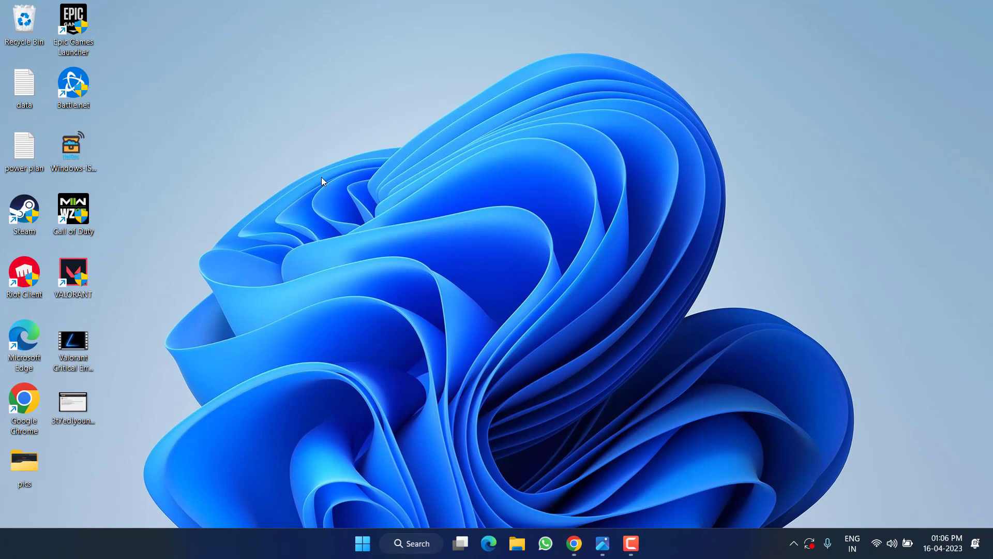
{"action": "mouse_move", "coordinate": [582, 517]}
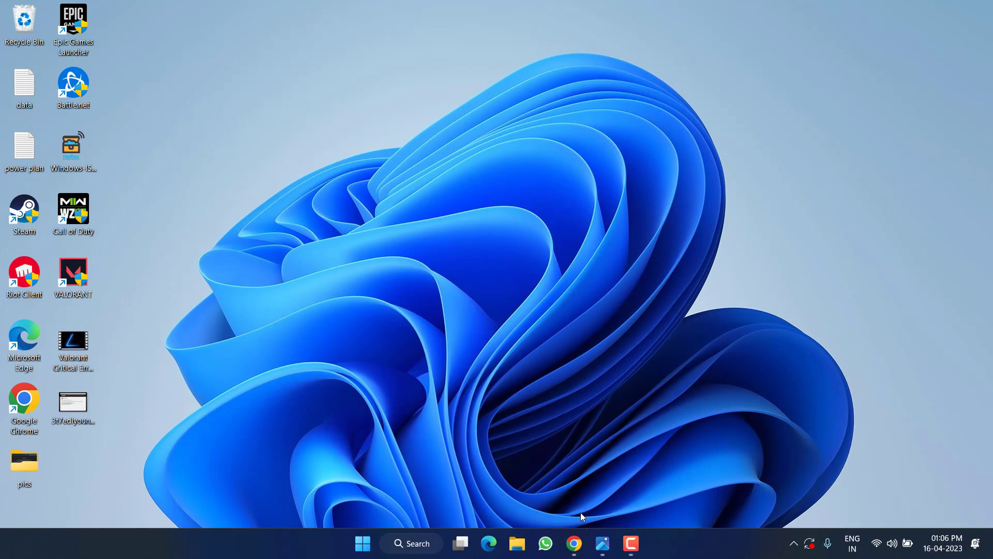
Start downloading the x64 Visual C++ Redistributable (VC_redist.x64.exe) from the Microsoft downloads page in Chrome.
{"action": "left_click", "coordinate": [572, 544]}
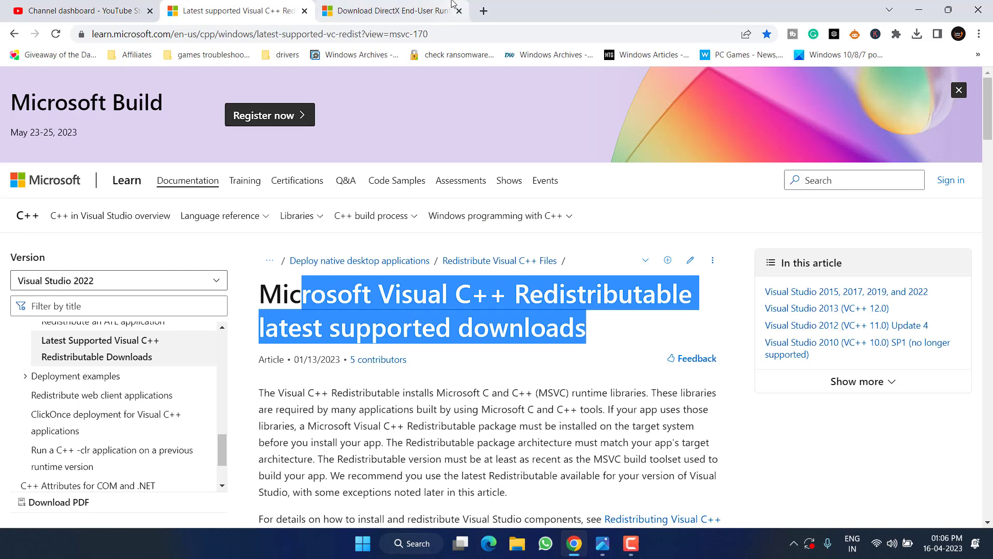
{"action": "left_click", "coordinate": [388, 11]}
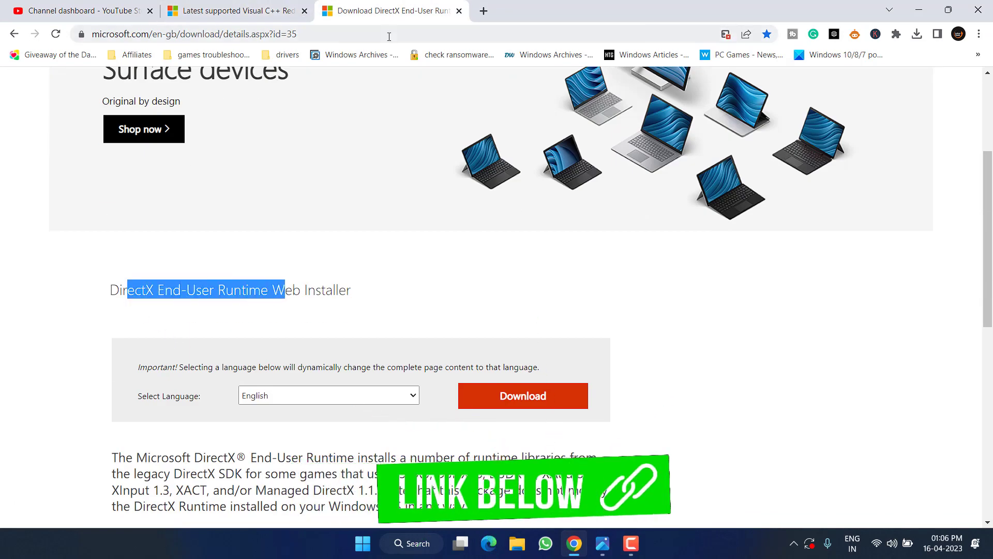
{"action": "left_click", "coordinate": [235, 10]}
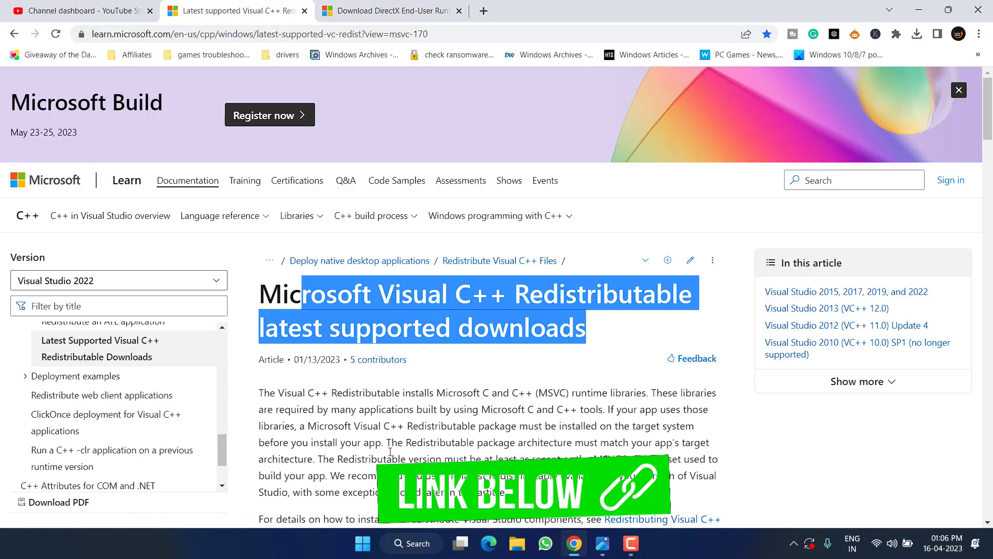
{"action": "scroll", "scroll_direction": "down", "scroll_amount": 3}
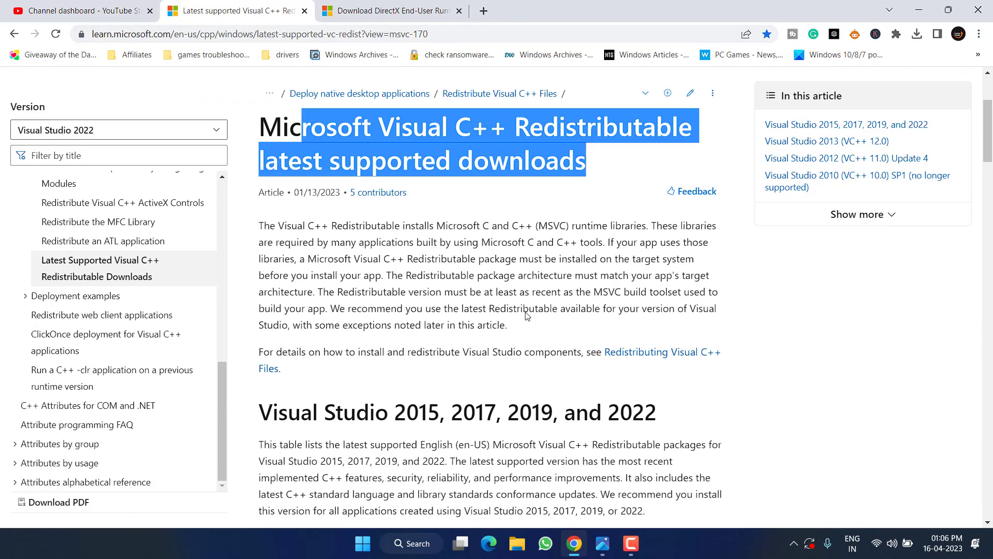
{"action": "scroll", "scroll_direction": "down", "scroll_amount": 3}
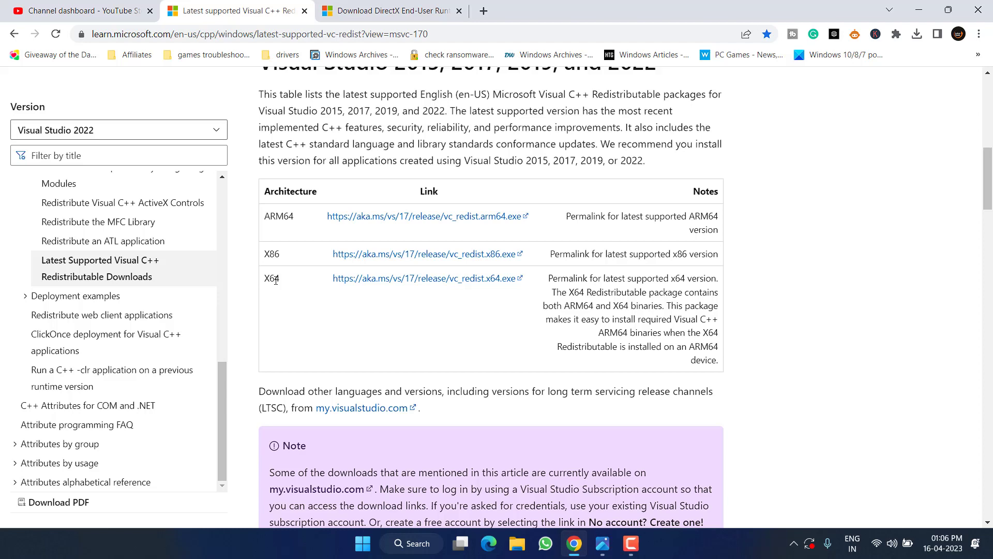
{"action": "left_click", "coordinate": [425, 279]}
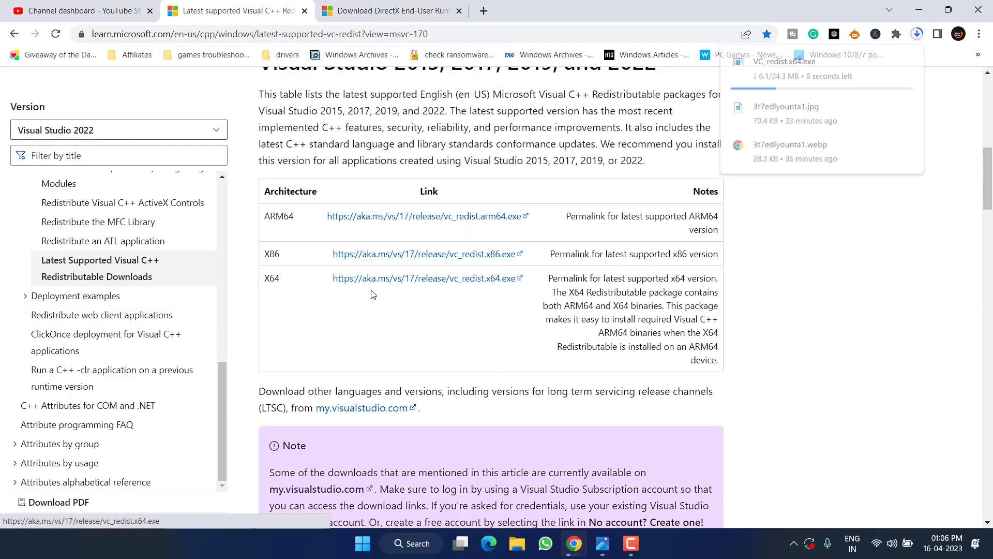
Download the DirectX End-User Runtime Web Installer and save dxwebsetup to the Desktop.
{"action": "left_click", "coordinate": [391, 11]}
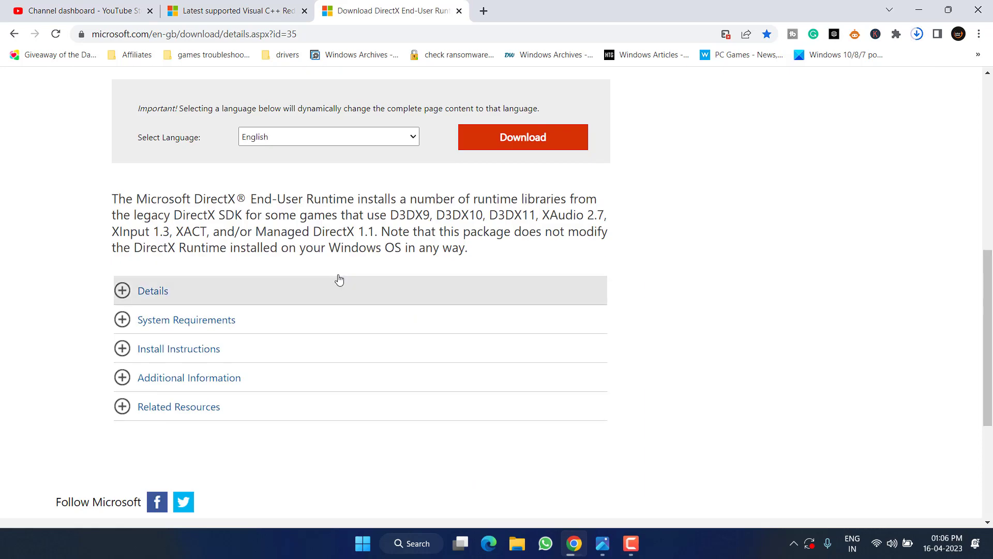
{"action": "left_click", "coordinate": [521, 136]}
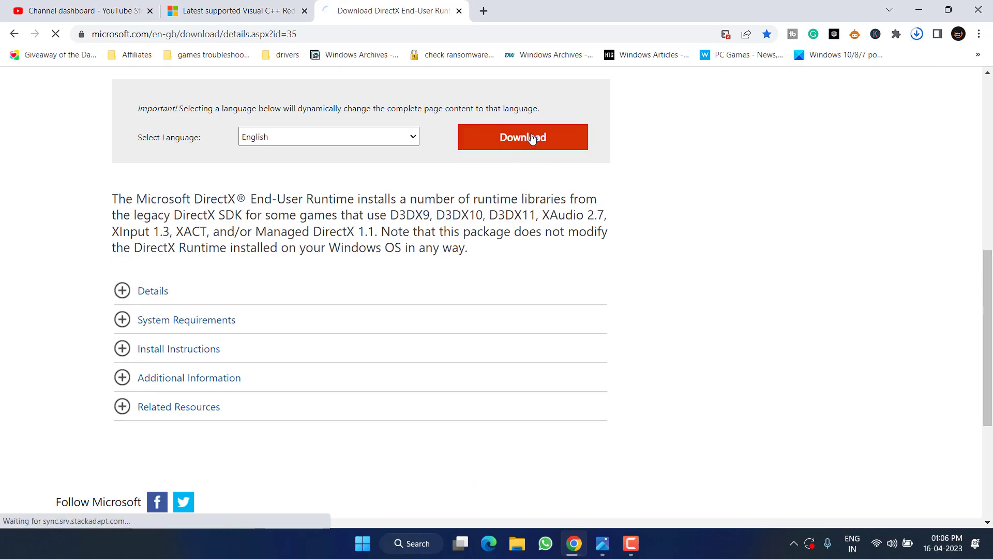
{"action": "left_click", "coordinate": [522, 136]}
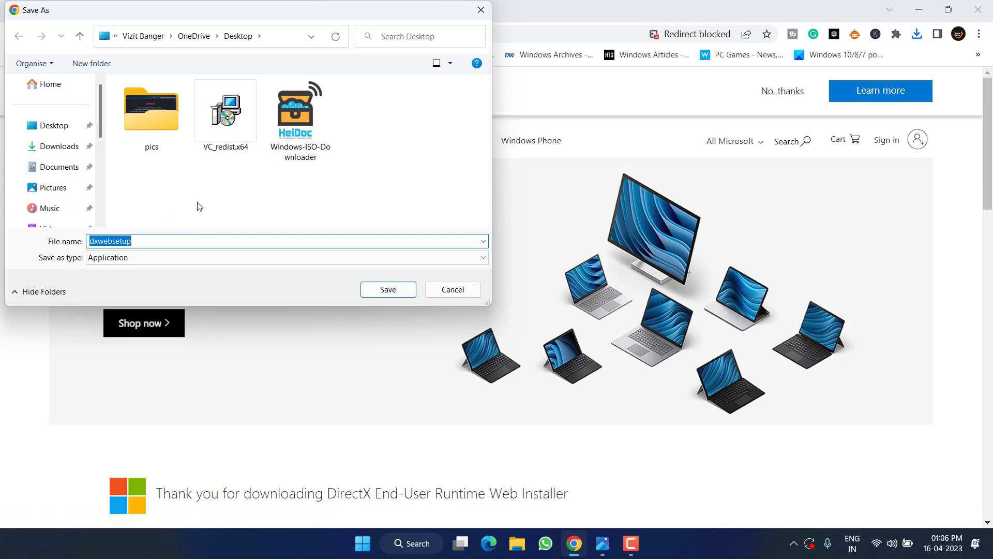
{"action": "left_click", "coordinate": [387, 289]}
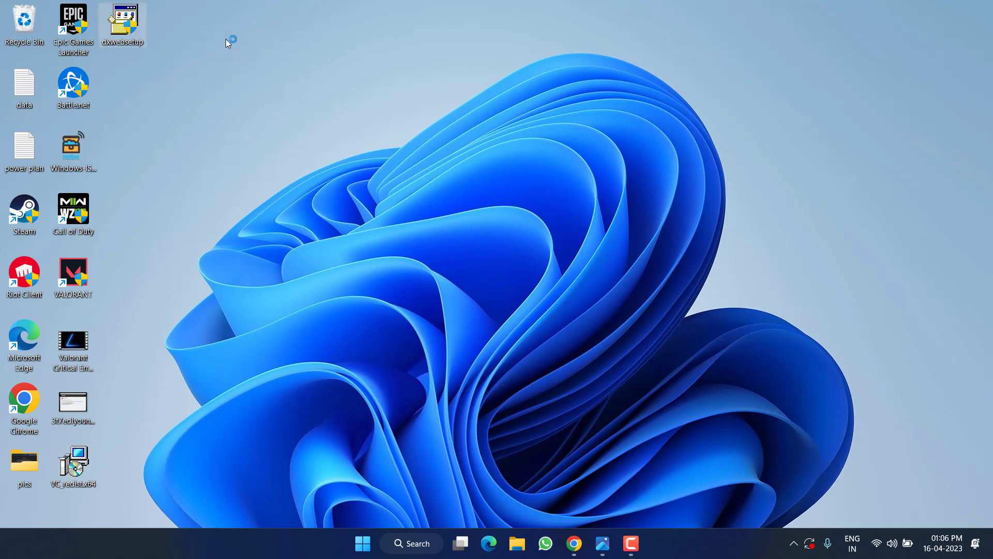
Launch dxwebsetup from the desktop to bring up the DirectX setup welcome page.
{"action": "double_click", "coordinate": [122, 18]}
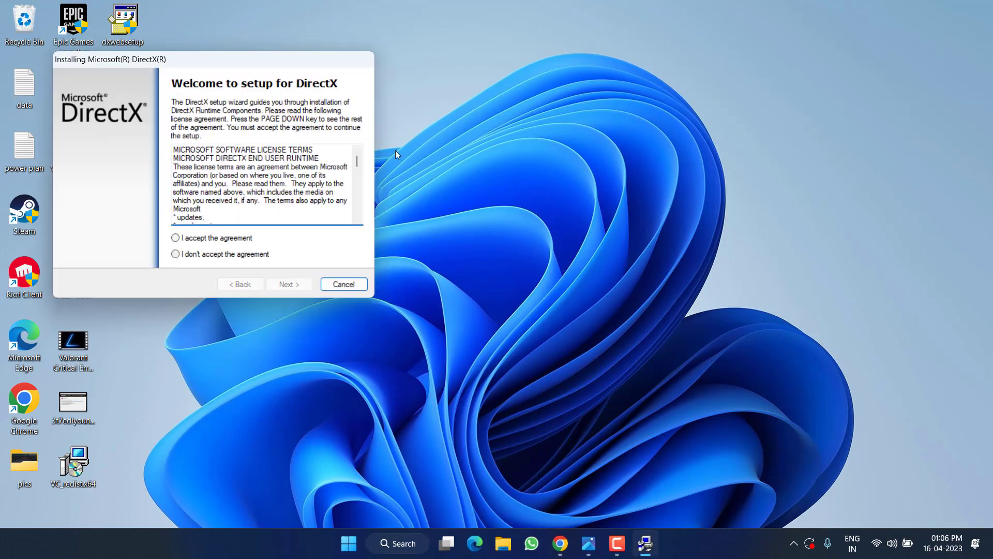
{"action": "mouse_move", "coordinate": [311, 254]}
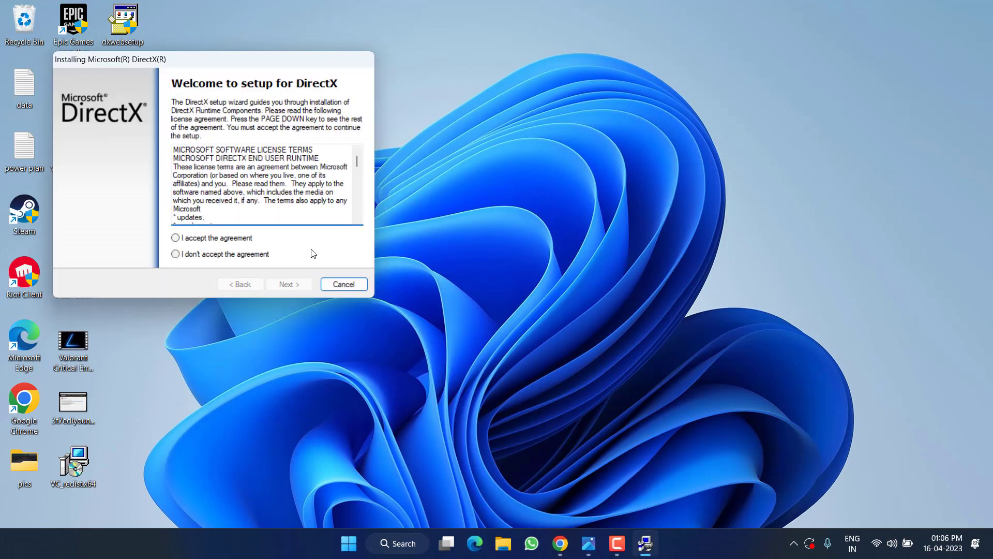
{"action": "mouse_move", "coordinate": [317, 255]}
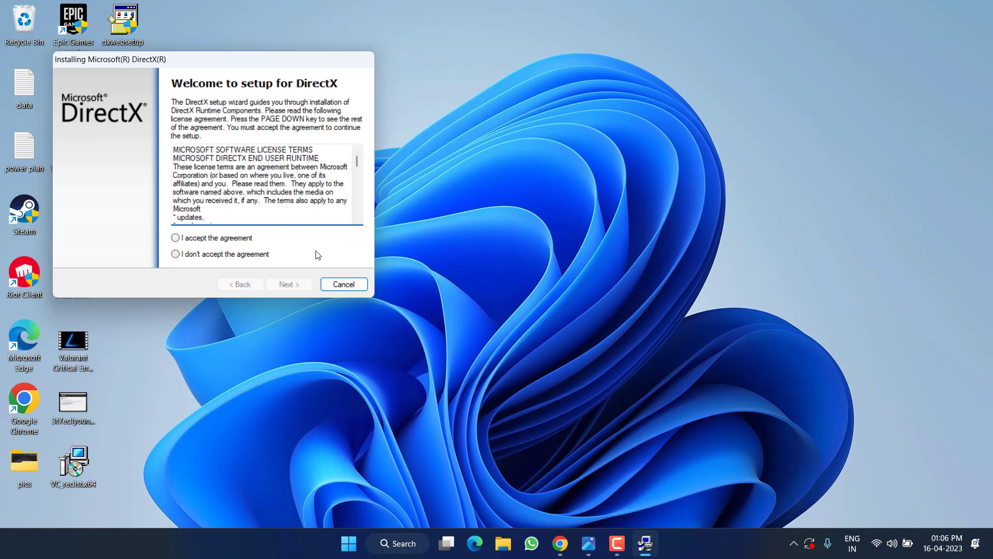
{"action": "mouse_move", "coordinate": [226, 208]}
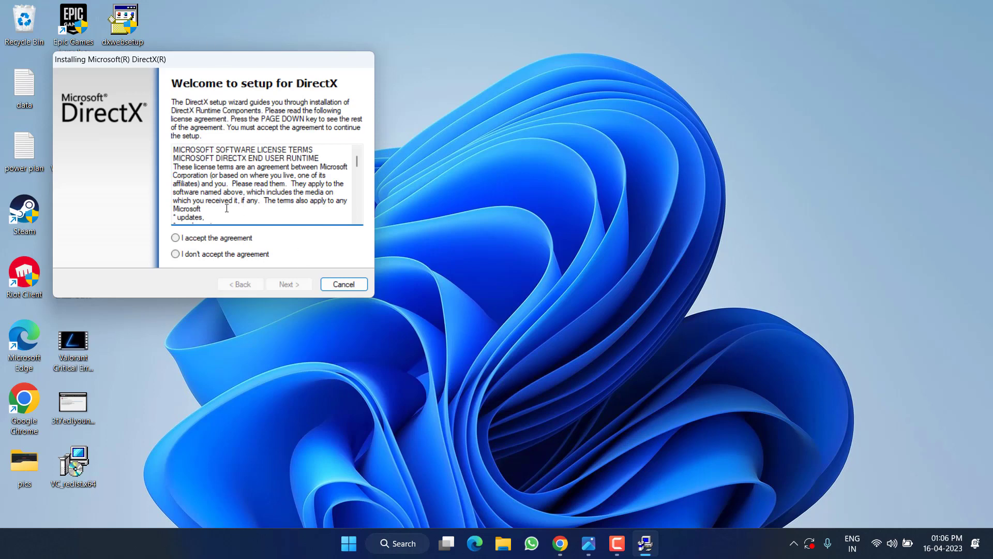
{"action": "mouse_move", "coordinate": [351, 284]}
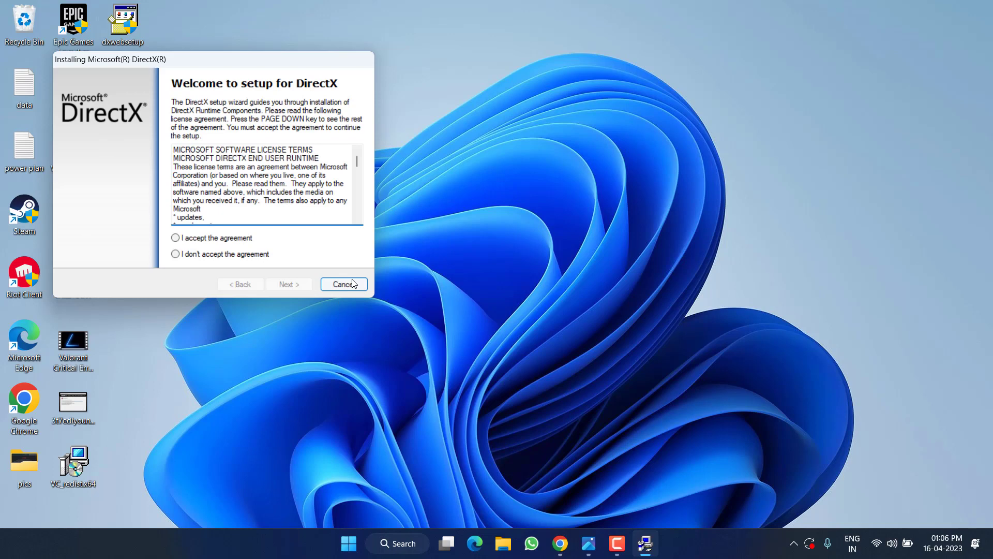
Cancel the DirectX setup wizard without accepting the license agreement.
{"action": "left_click", "coordinate": [342, 283]}
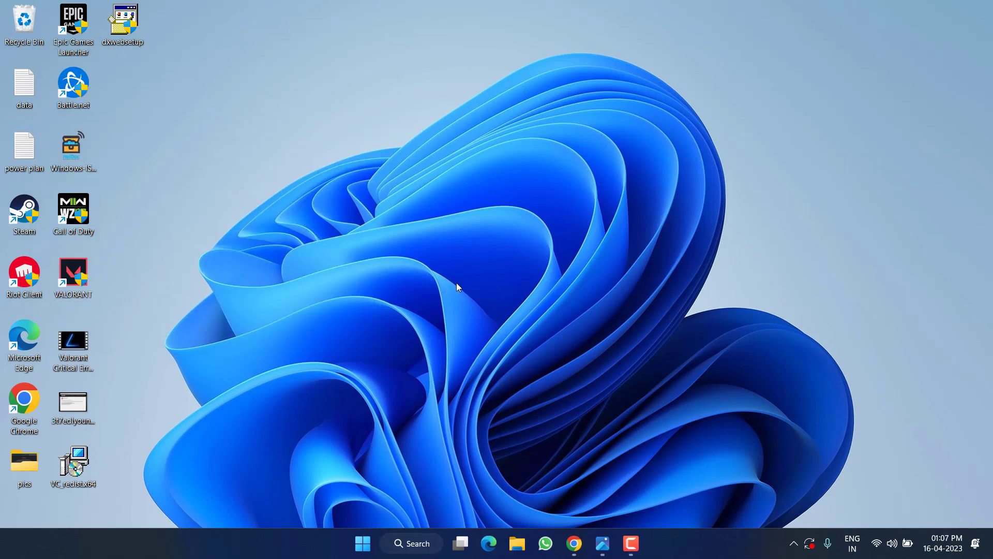
{"action": "mouse_move", "coordinate": [417, 320]}
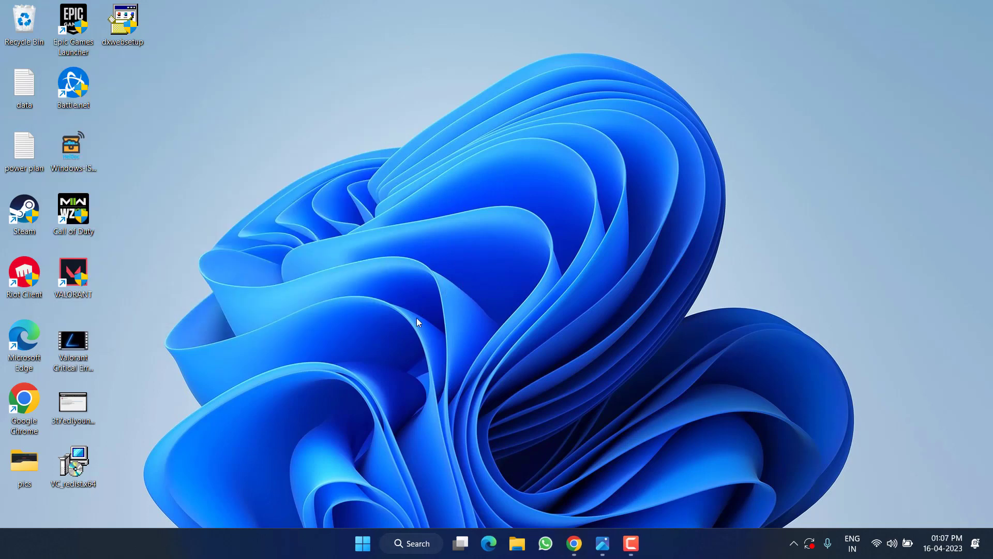
{"action": "mouse_move", "coordinate": [584, 349]}
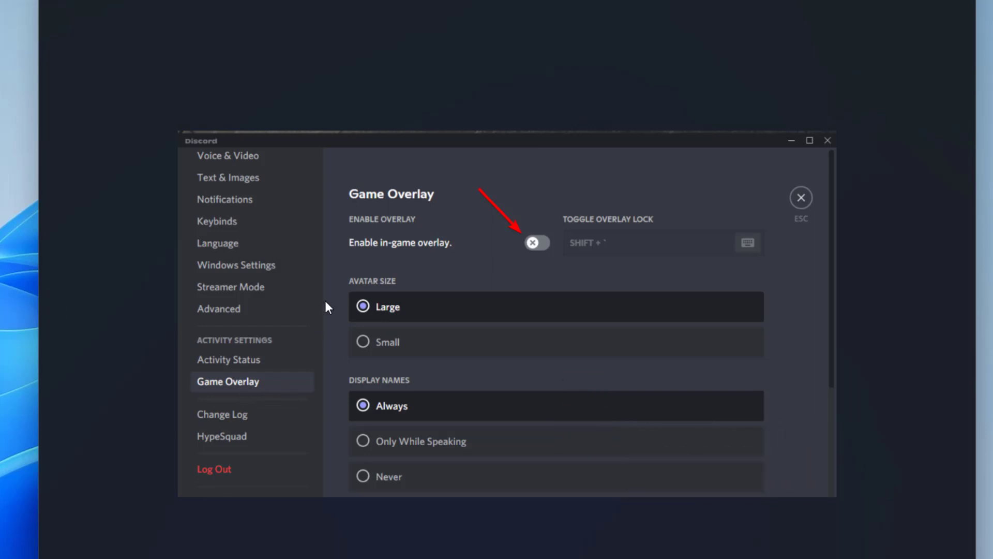
{"action": "mouse_move", "coordinate": [520, 278]}
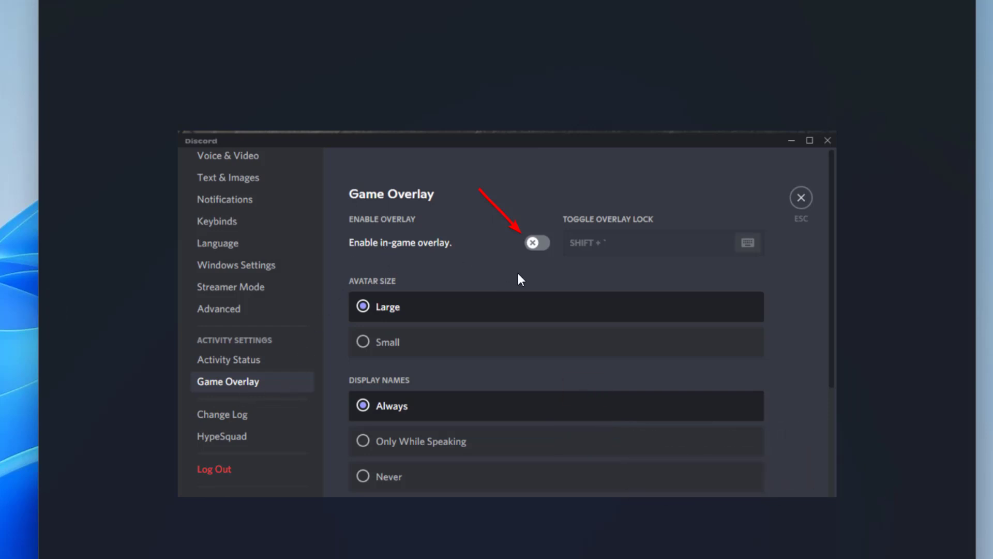
{"action": "mouse_move", "coordinate": [550, 266]}
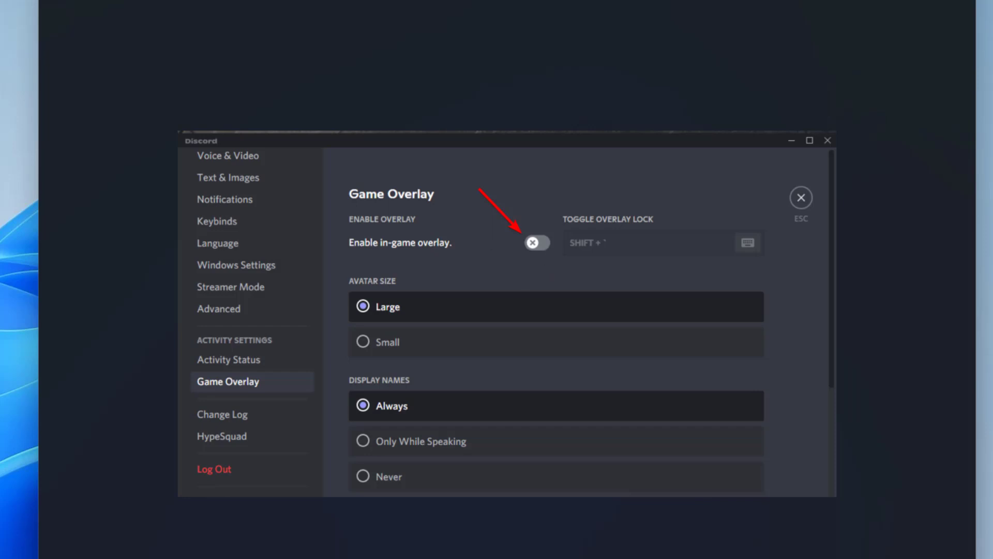
Switch off Enable in-game overlay in Discord's Game Overlay settings.
{"action": "left_click", "coordinate": [828, 139]}
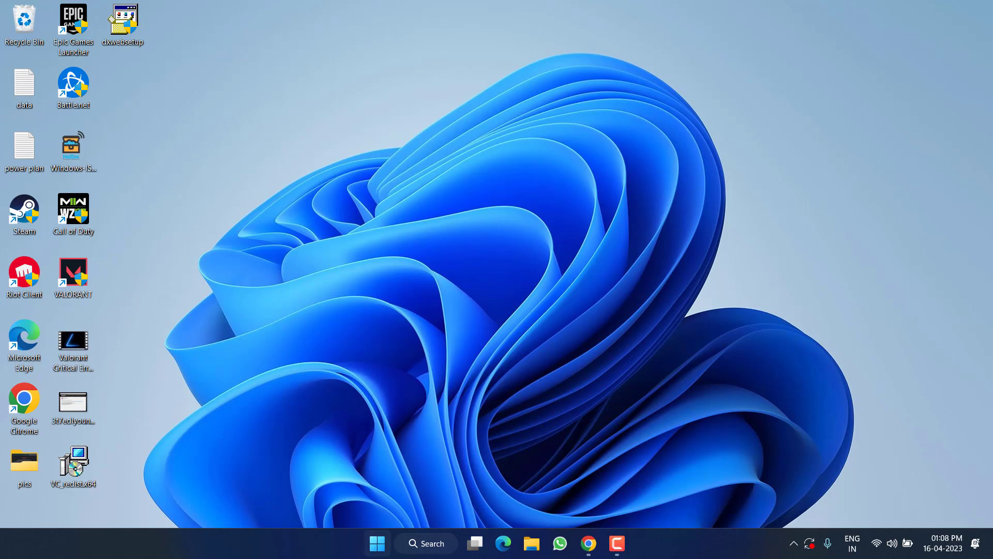
Search Windows for 'advanced keyboard settings' to reach System Properties' Advanced tab.
{"action": "type", "text": "advanced keyboard settings"}
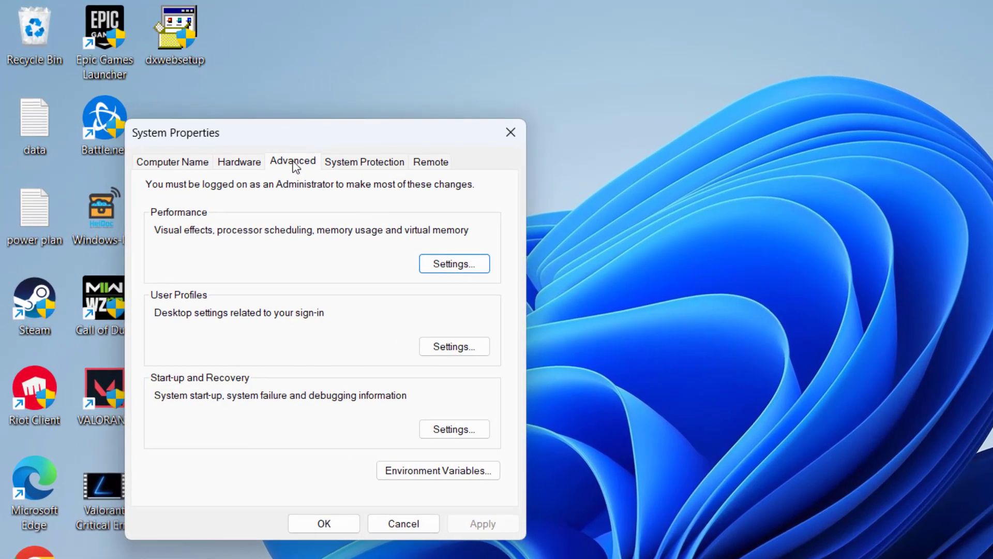
{"action": "mouse_move", "coordinate": [453, 264]}
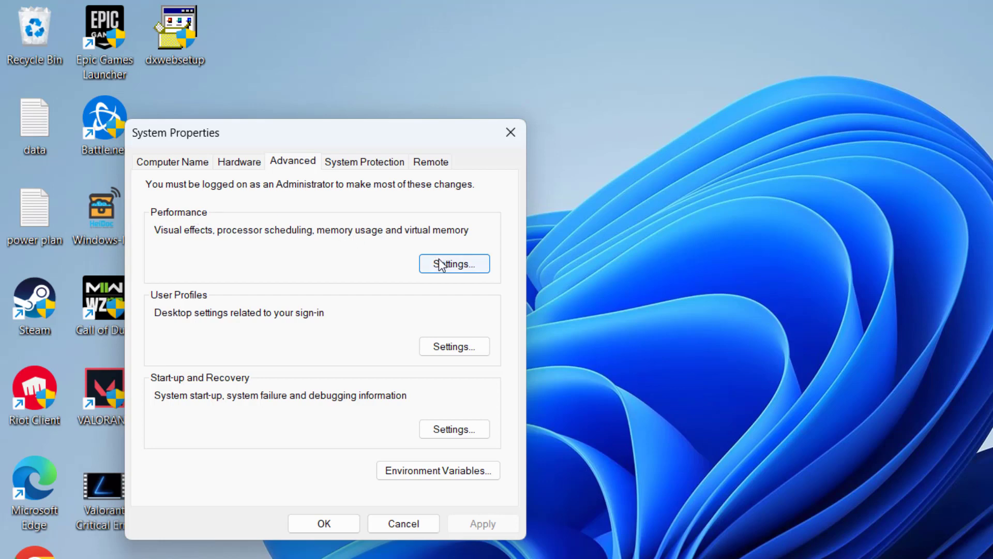
Reach the Virtual Memory paging file dialog through Performance Options' advanced settings.
{"action": "left_click", "coordinate": [453, 264]}
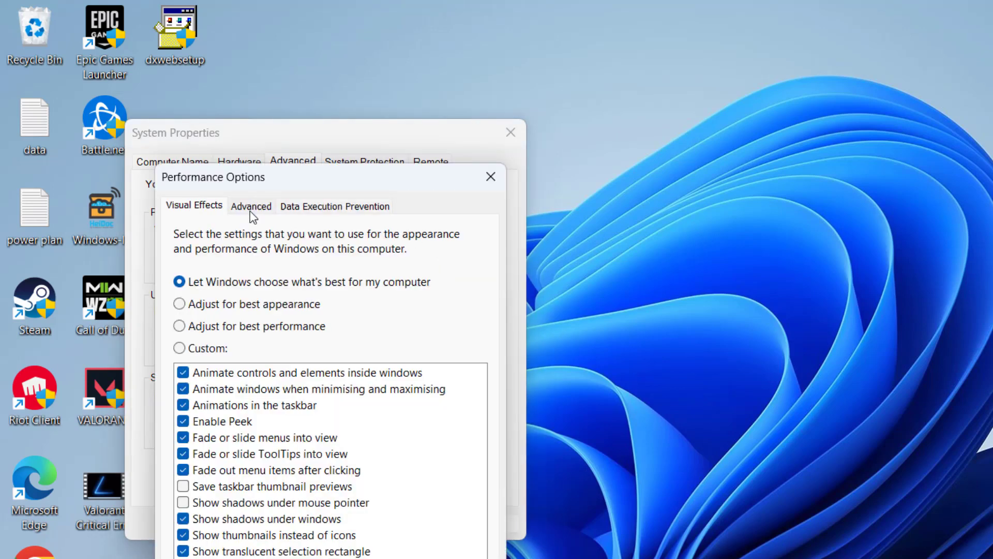
{"action": "left_click", "coordinate": [250, 204]}
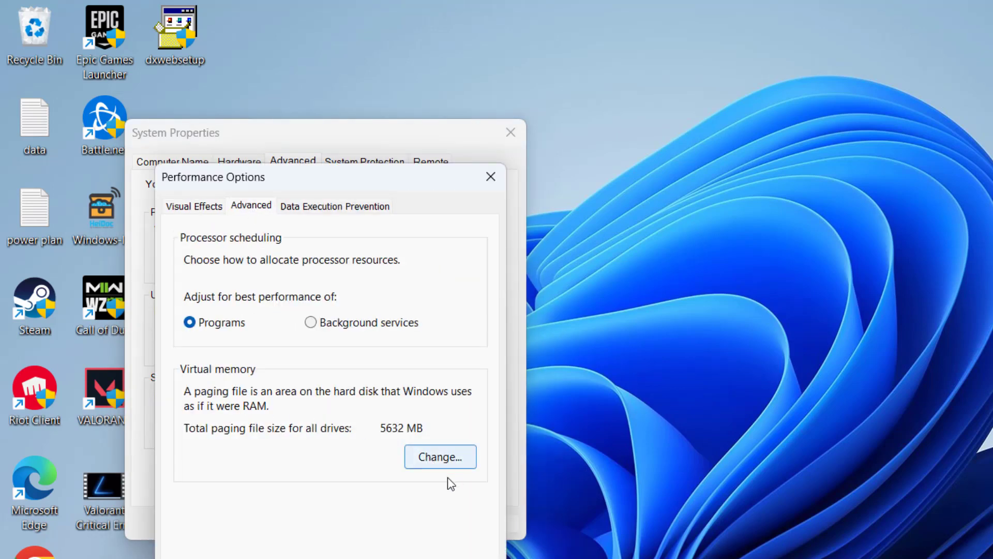
{"action": "left_click", "coordinate": [440, 457]}
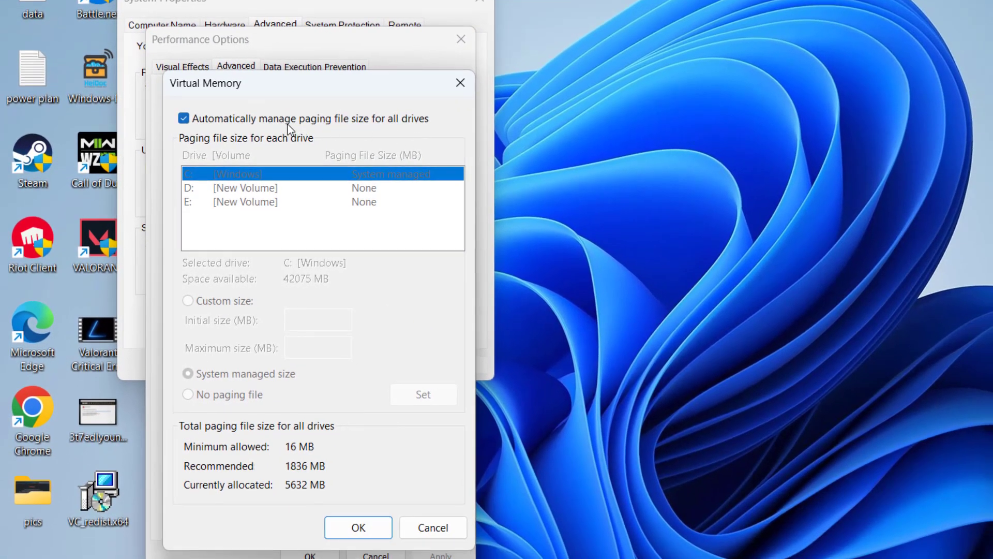
Disable automatic paging, and give drive C a custom size of 8000 MB initial, 32000 MB maximum.
{"action": "left_click", "coordinate": [184, 117]}
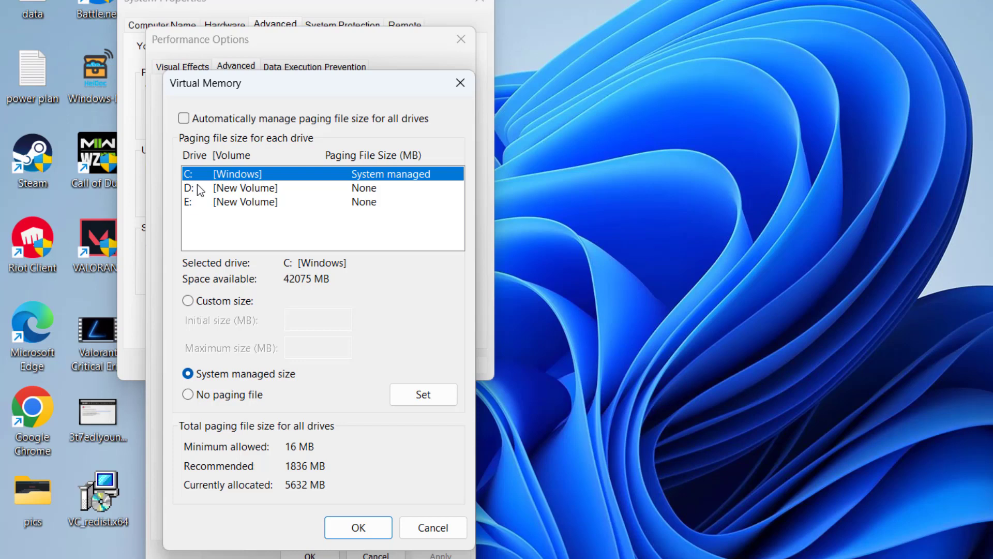
{"action": "left_click", "coordinate": [254, 202]}
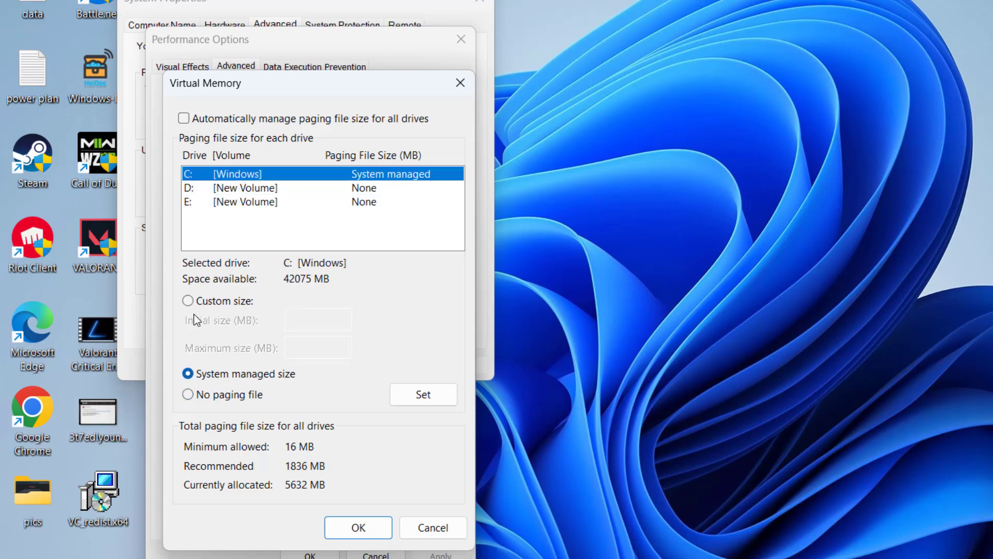
{"action": "left_click", "coordinate": [187, 300]}
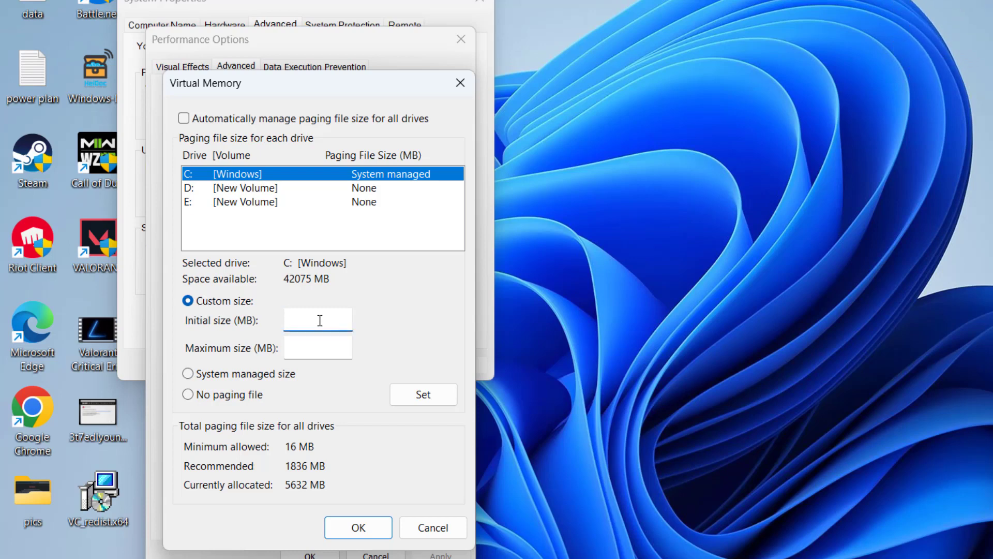
{"action": "left_click", "coordinate": [317, 320]}
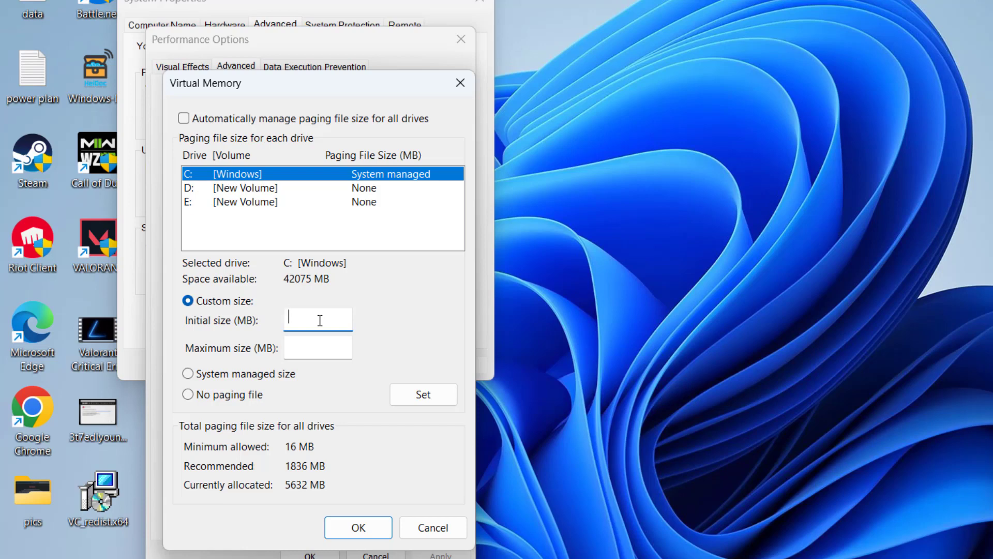
{"action": "type", "text": "8000"}
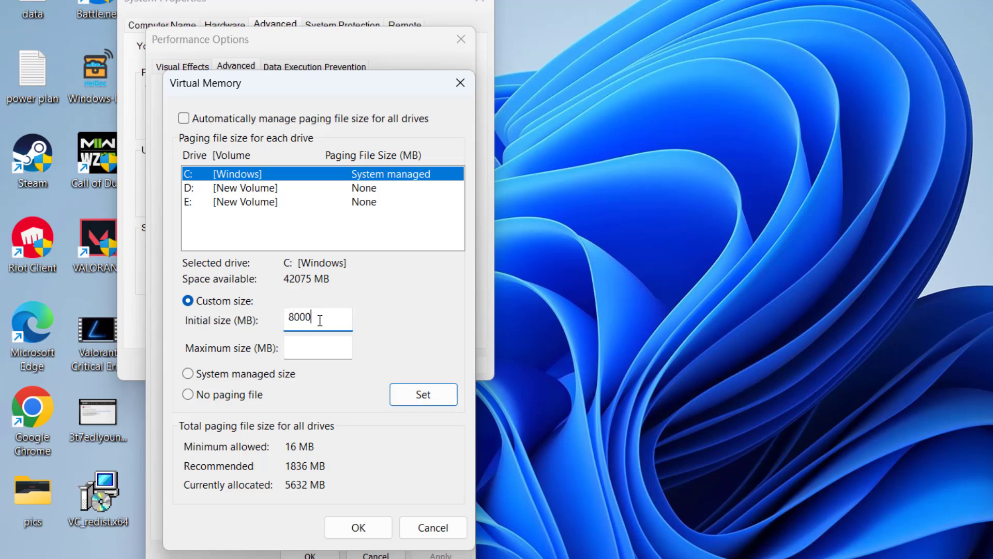
{"action": "mouse_move", "coordinate": [246, 356]}
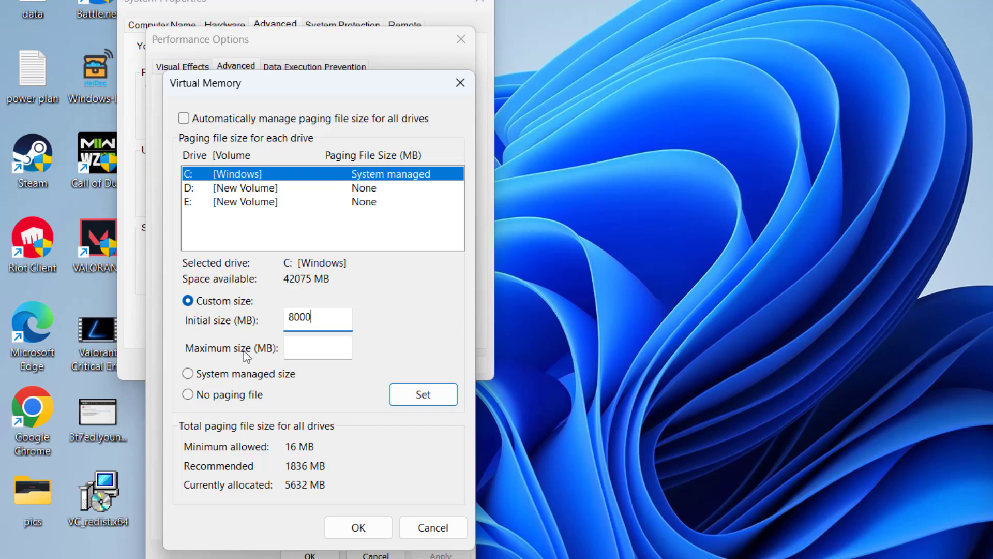
{"action": "left_click", "coordinate": [318, 348]}
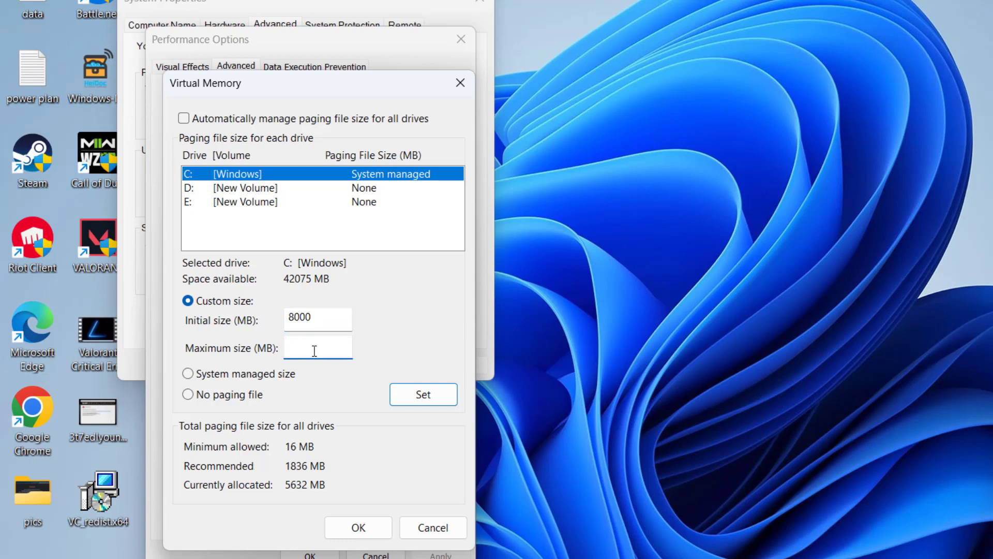
{"action": "left_click", "coordinate": [318, 347]}
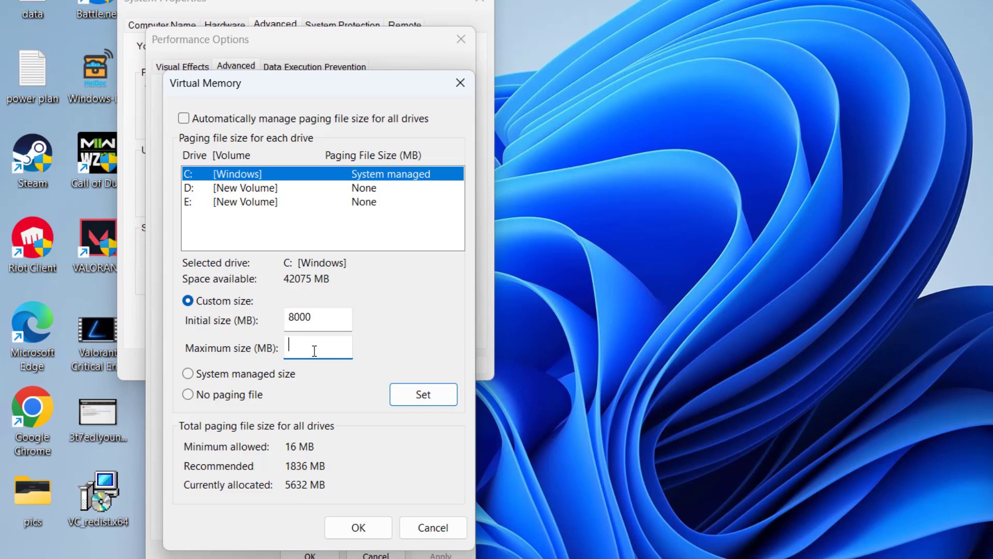
{"action": "type", "text": "32000"}
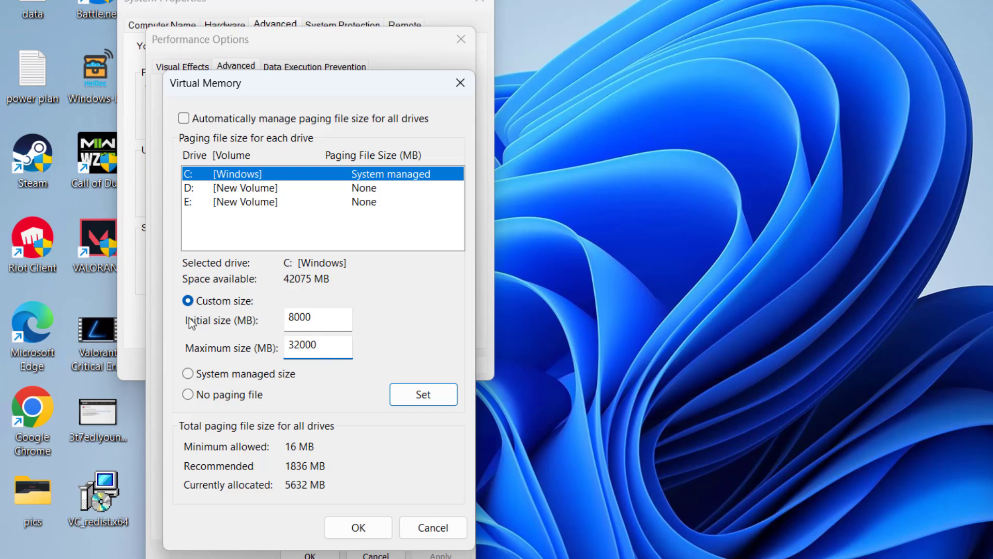
{"action": "mouse_move", "coordinate": [202, 344]}
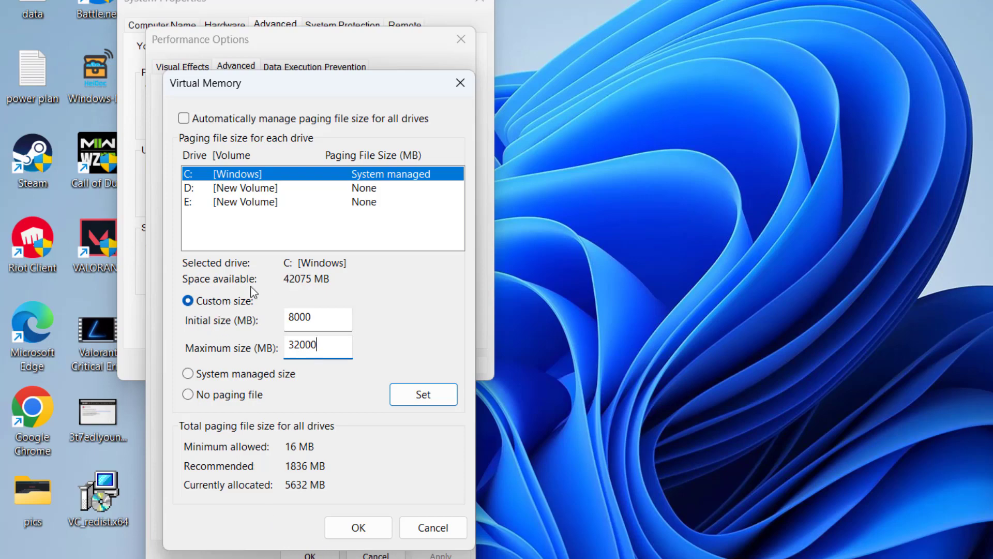
Set the 8000–32000 MB paging file on C: and confirm out of Virtual Memory and System Properties.
{"action": "left_click", "coordinate": [422, 394]}
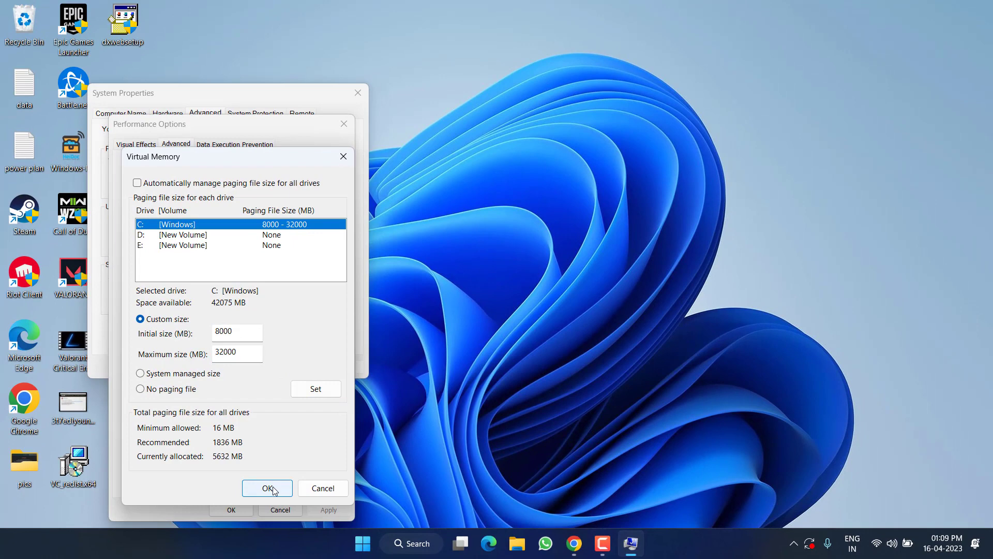
{"action": "left_click", "coordinate": [267, 488]}
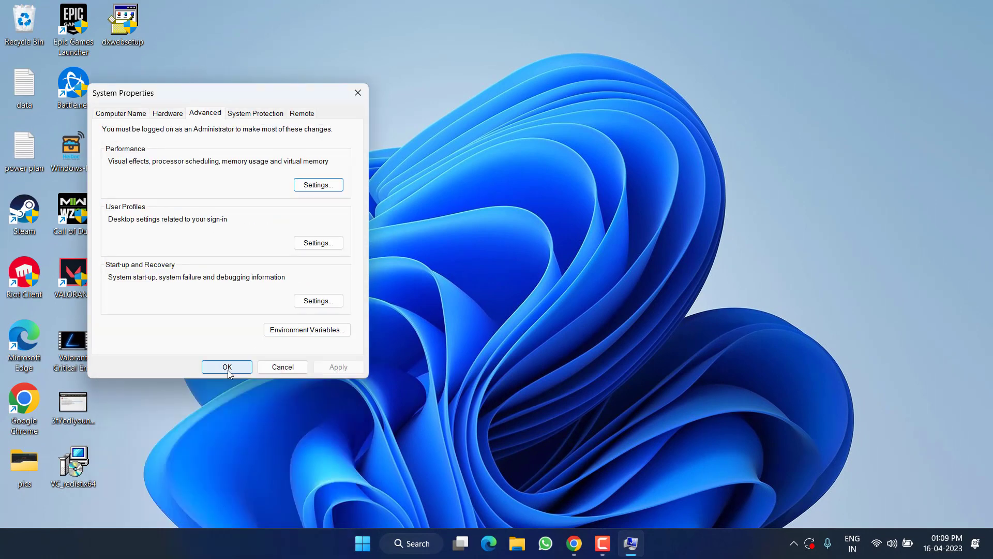
{"action": "left_click", "coordinate": [226, 366]}
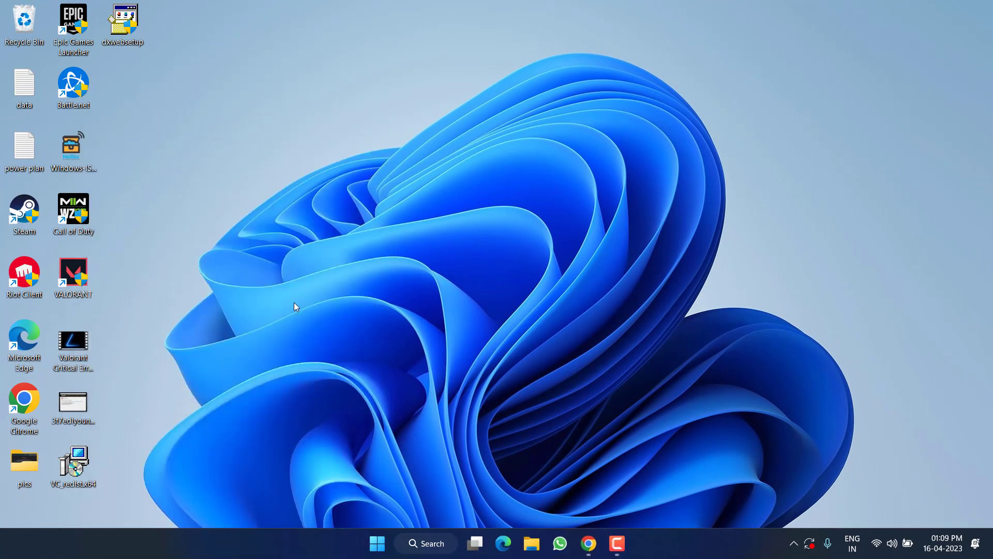